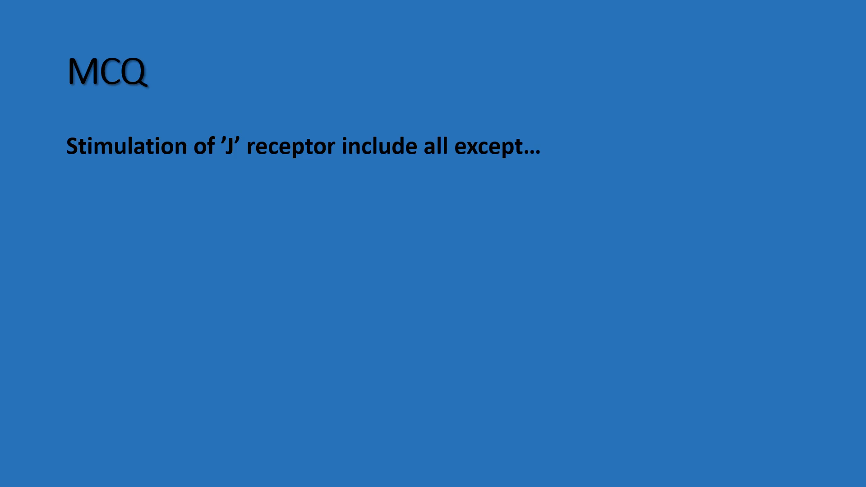
Step: Advance the slideshow so option A) Severe exercise appears under the J receptor question
left_click(139, 385)
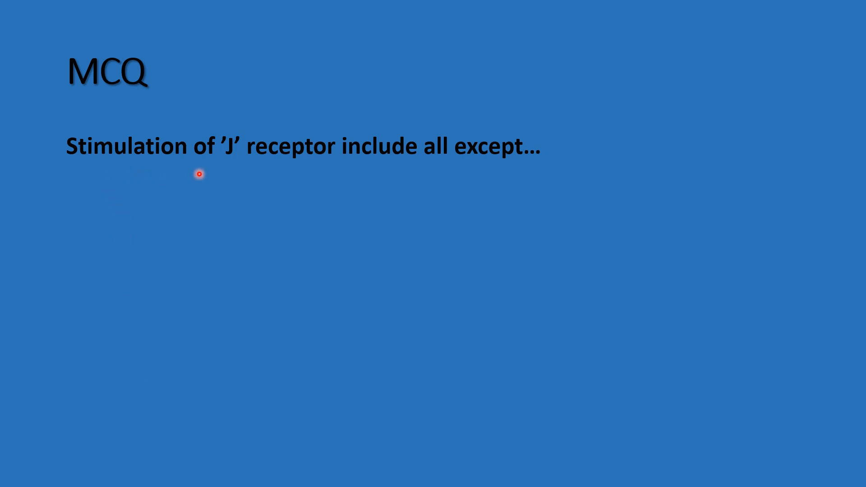
mouse_move(409, 171)
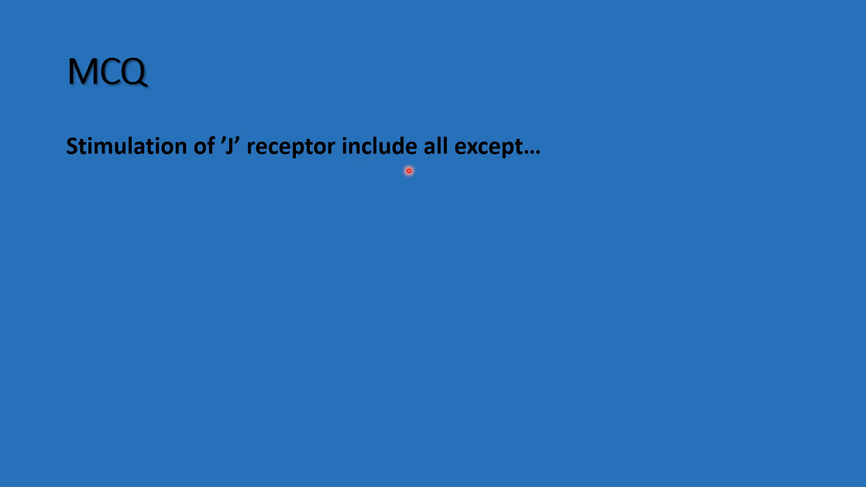
mouse_move(505, 167)
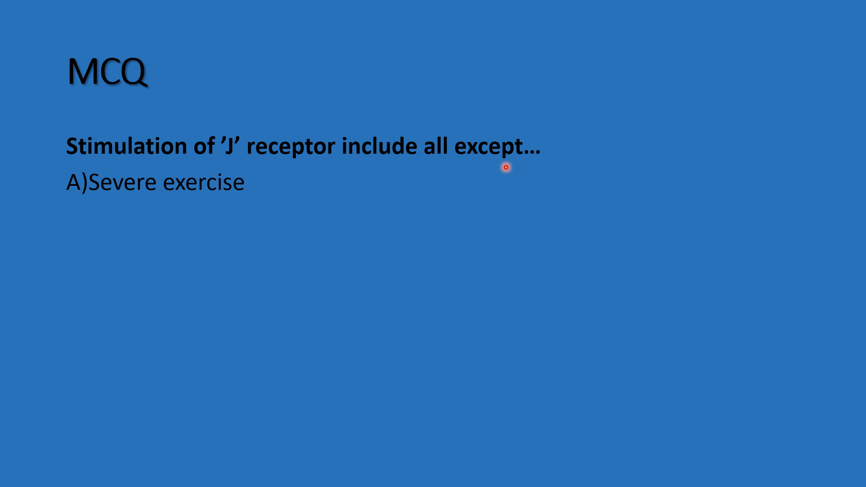
mouse_move(82, 204)
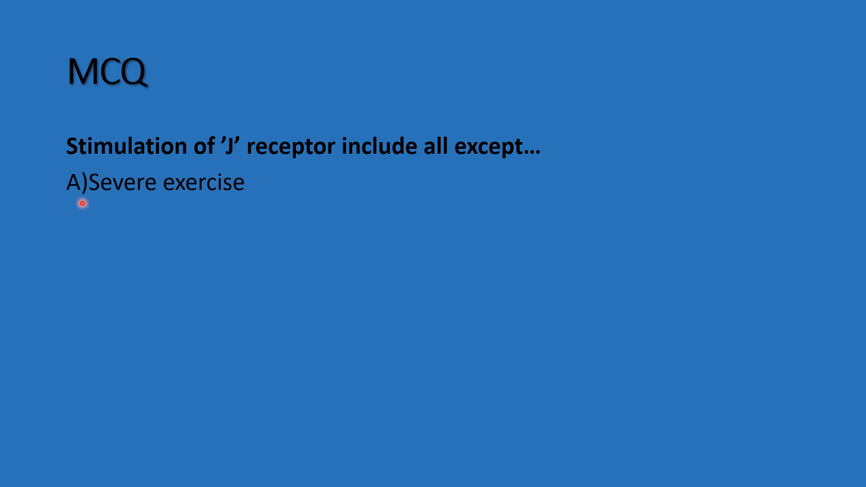
mouse_move(231, 200)
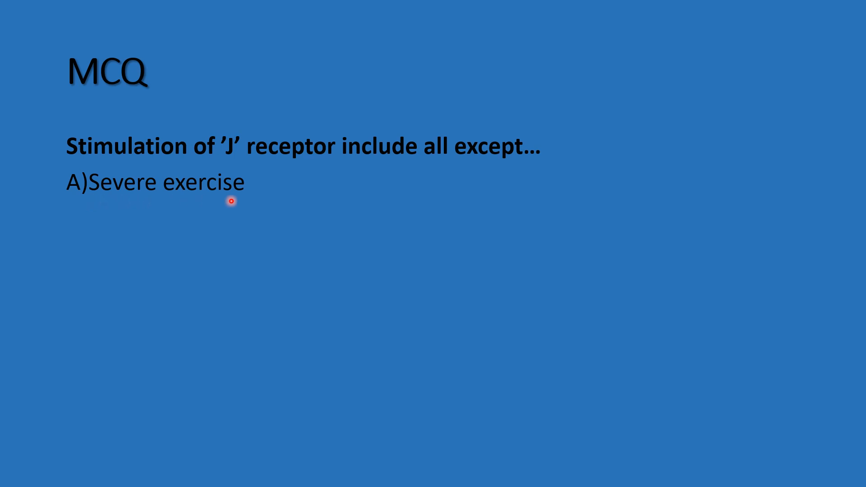
mouse_move(275, 168)
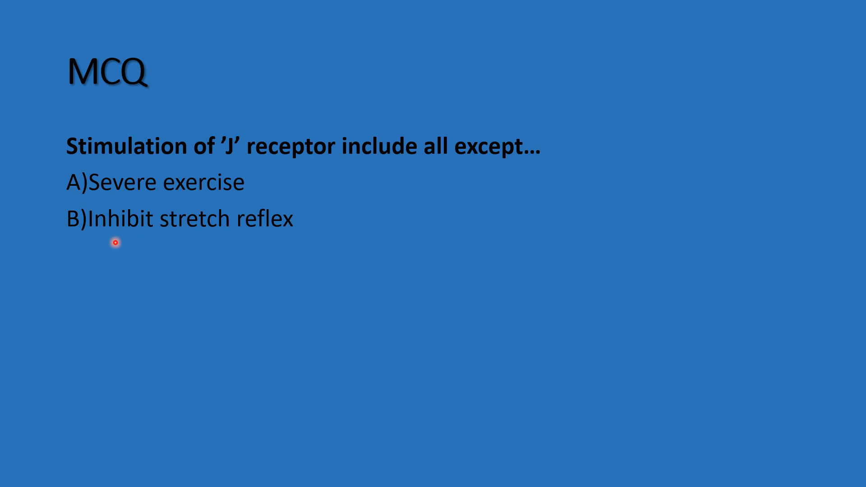
mouse_move(102, 243)
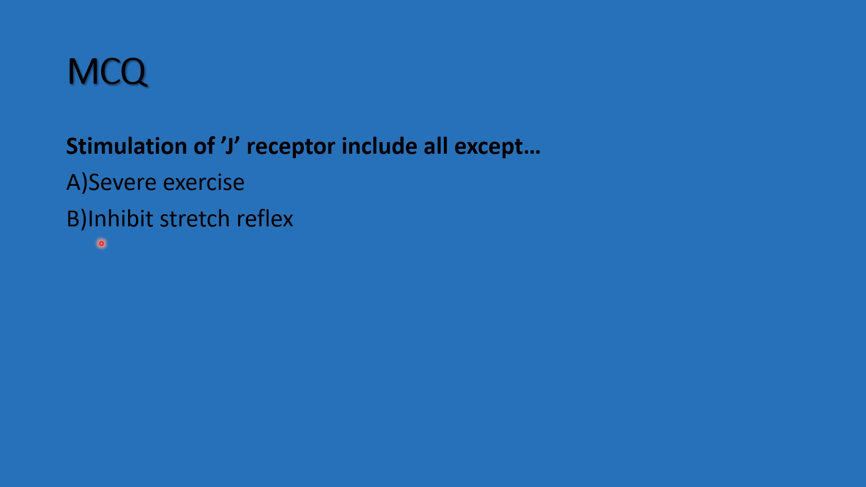
mouse_move(293, 213)
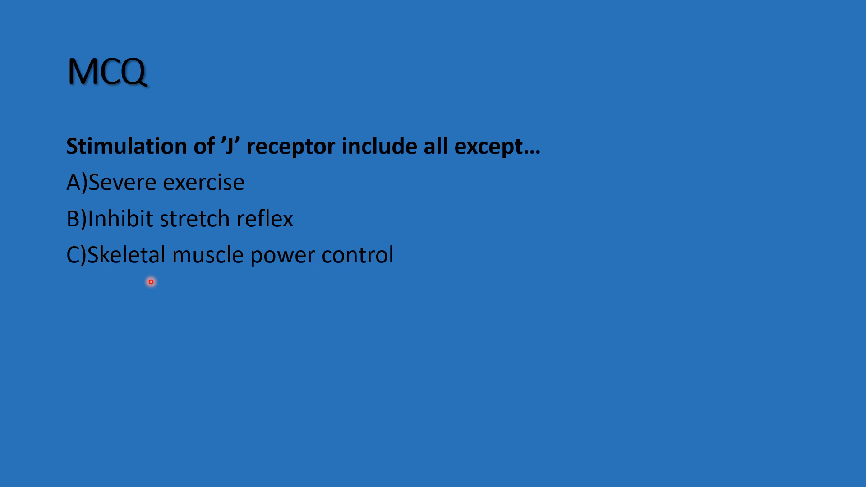
mouse_move(320, 303)
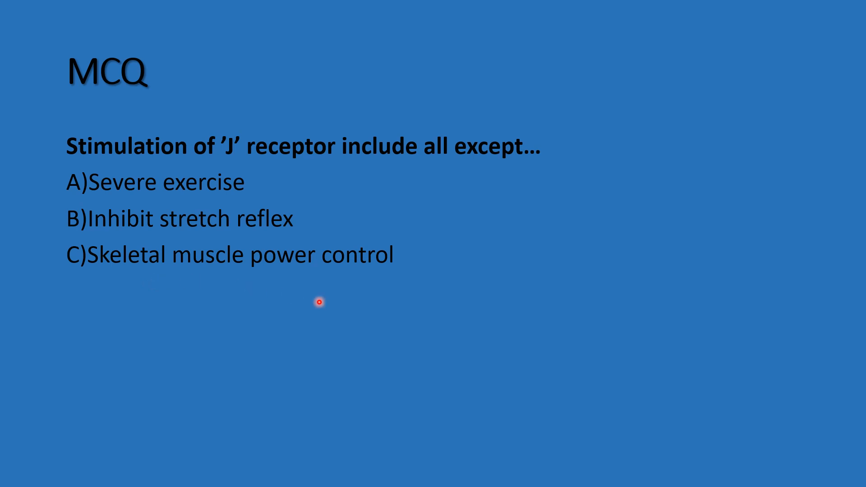
mouse_move(233, 279)
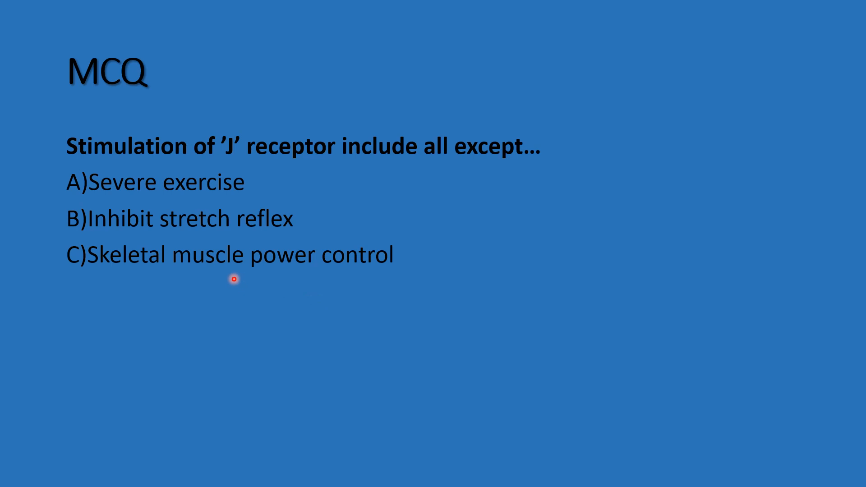
mouse_move(240, 212)
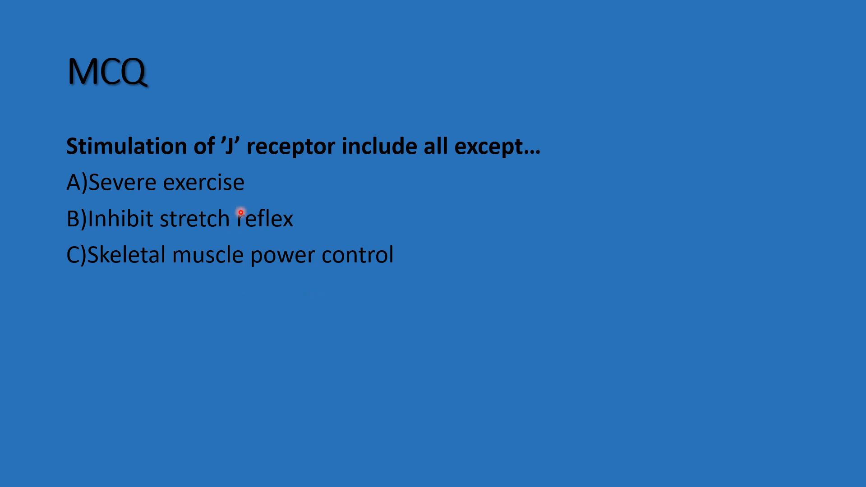
mouse_move(240, 243)
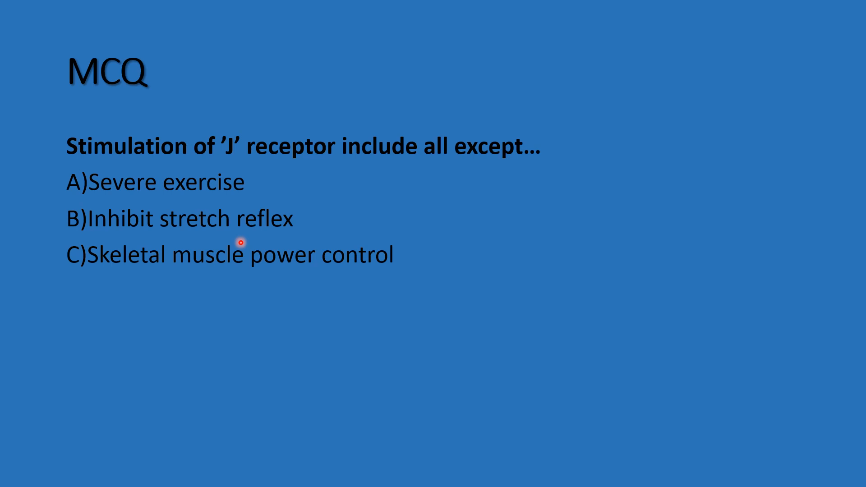
mouse_move(215, 263)
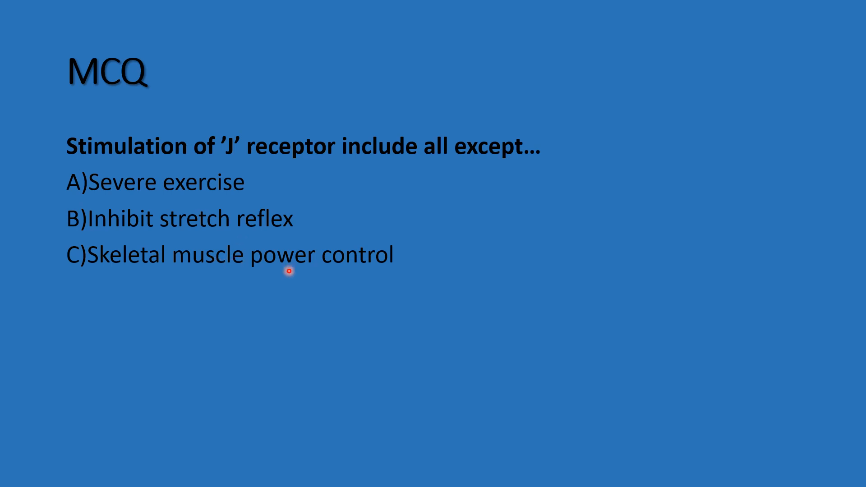
mouse_move(342, 276)
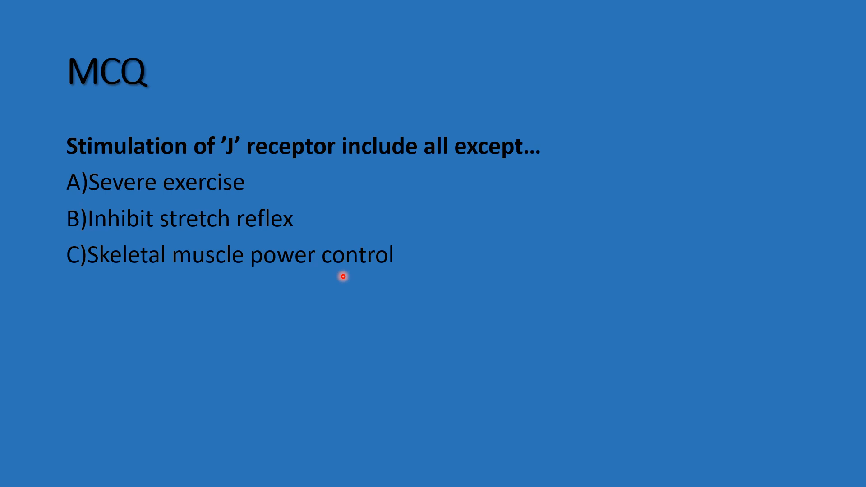
mouse_move(335, 251)
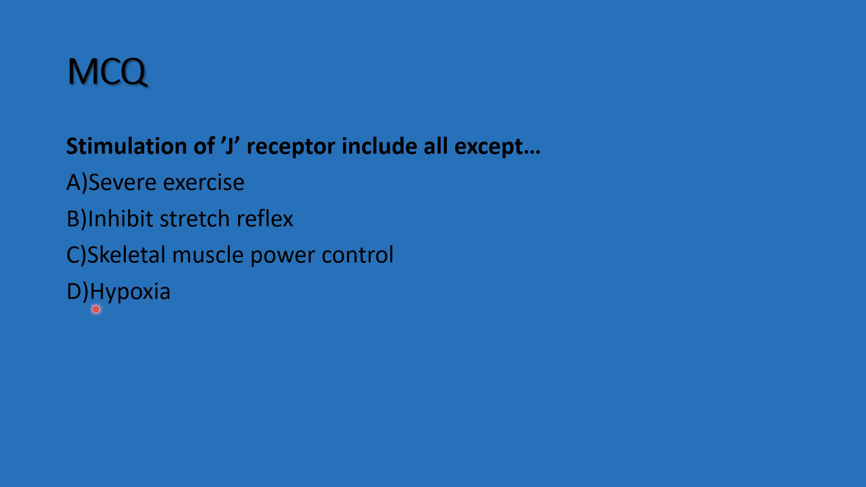
mouse_move(182, 295)
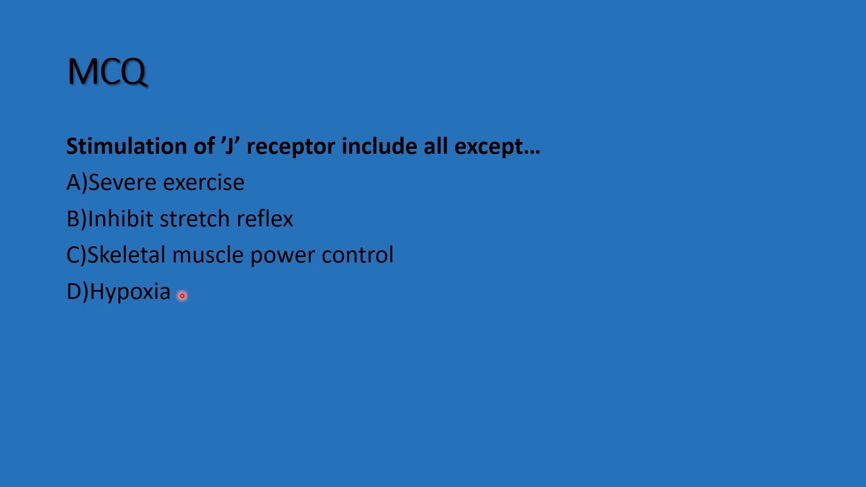
mouse_move(194, 164)
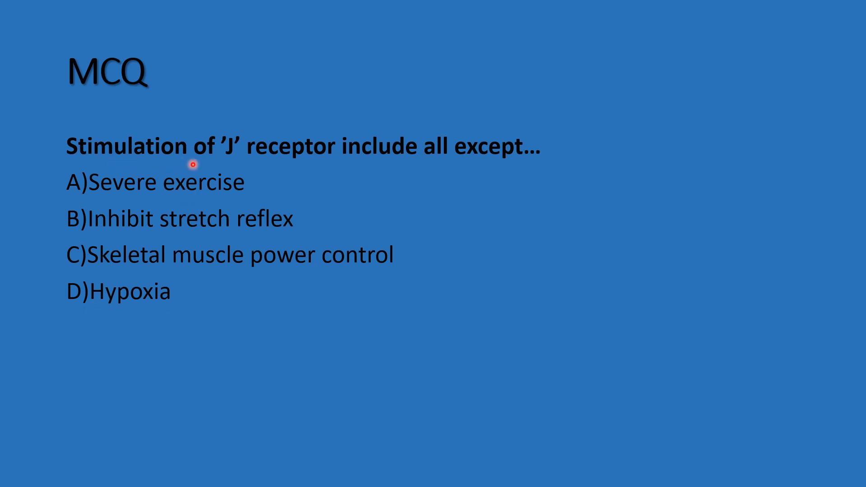
mouse_move(422, 163)
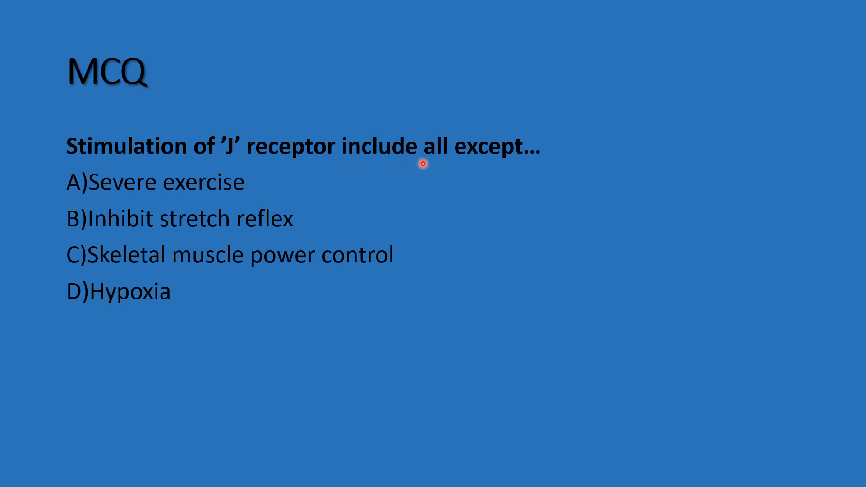
mouse_move(495, 164)
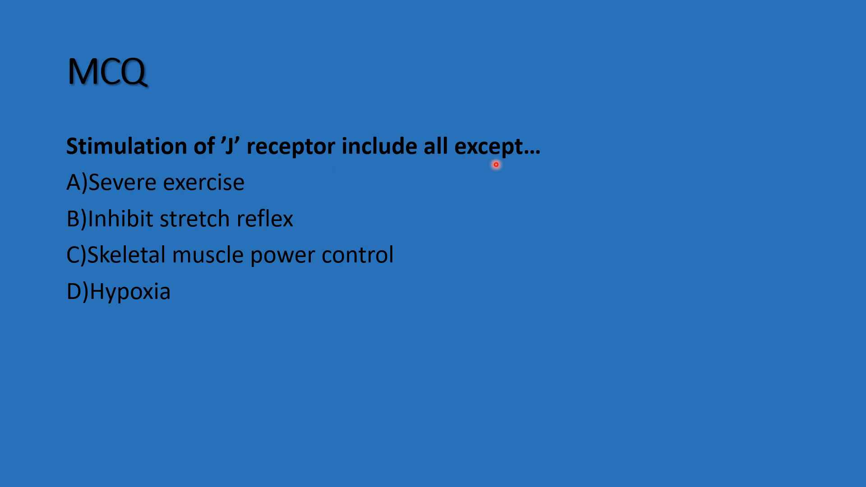
mouse_move(126, 170)
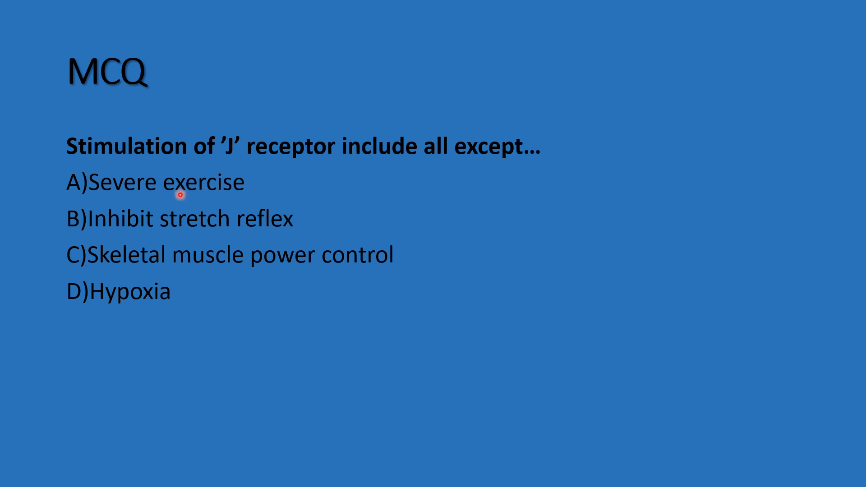
mouse_move(196, 228)
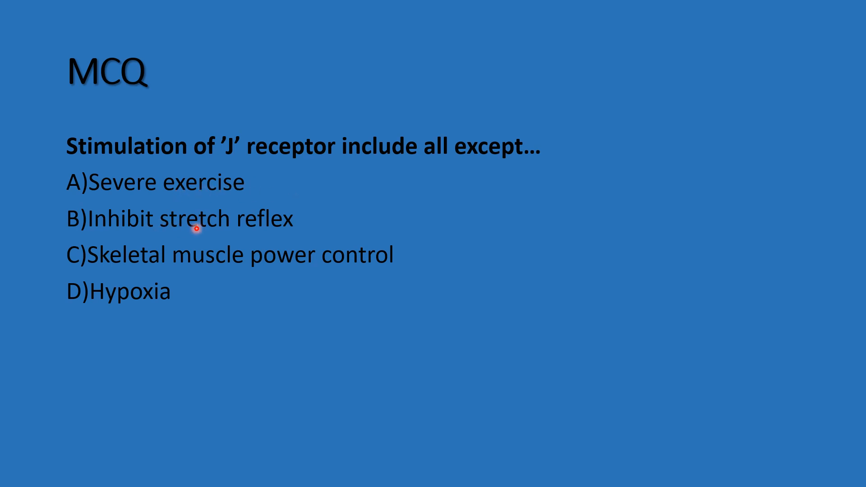
mouse_move(134, 261)
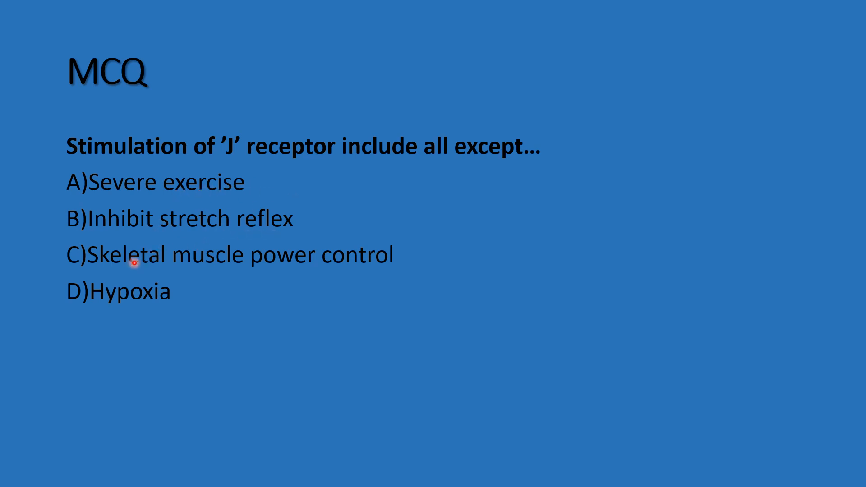
mouse_move(375, 269)
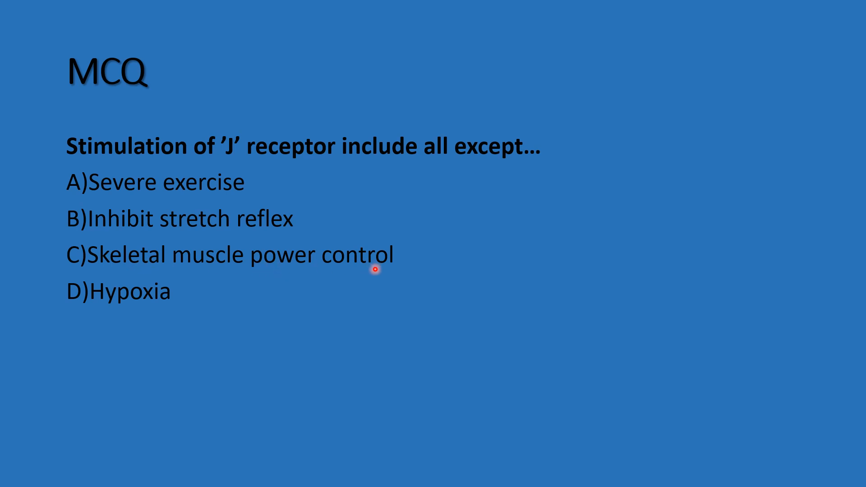
mouse_move(135, 269)
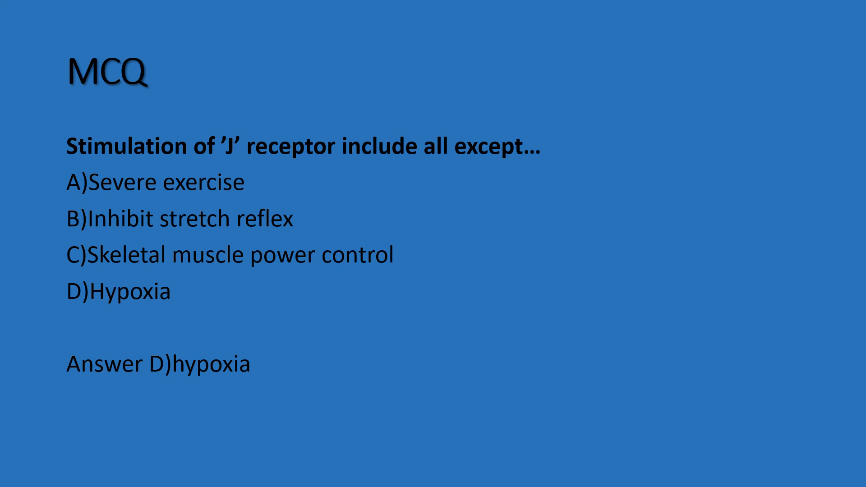
Step: After the D) hypoxia answer, advance to the closing Thank you slide
key("right")
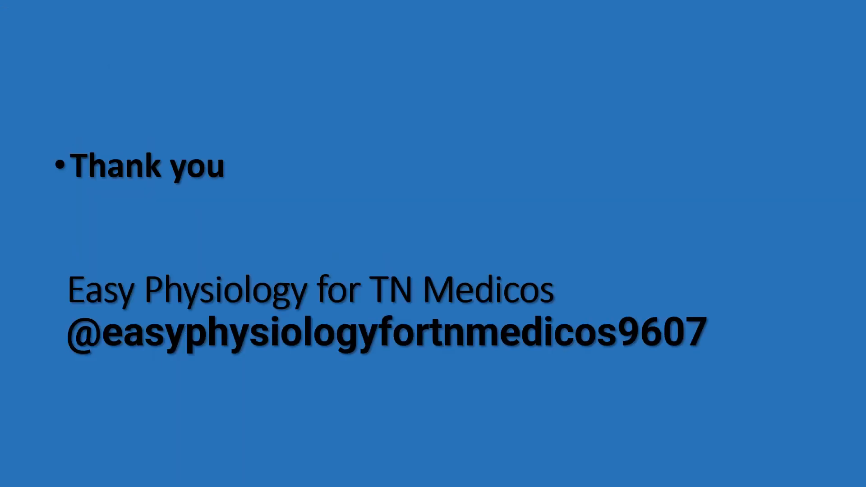